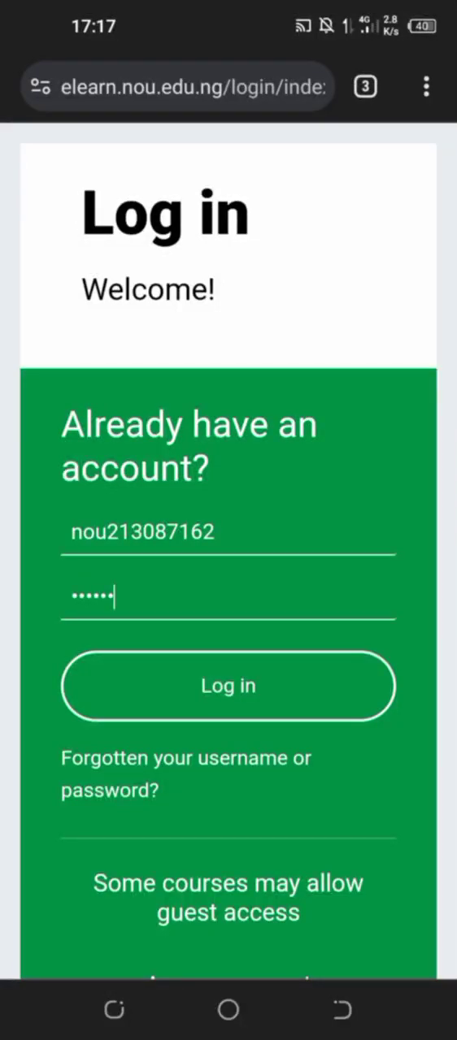
Log in to NOUN eLearn with the entered credentials to reach the Zoom-class timeline dashboard.
click(228, 687)
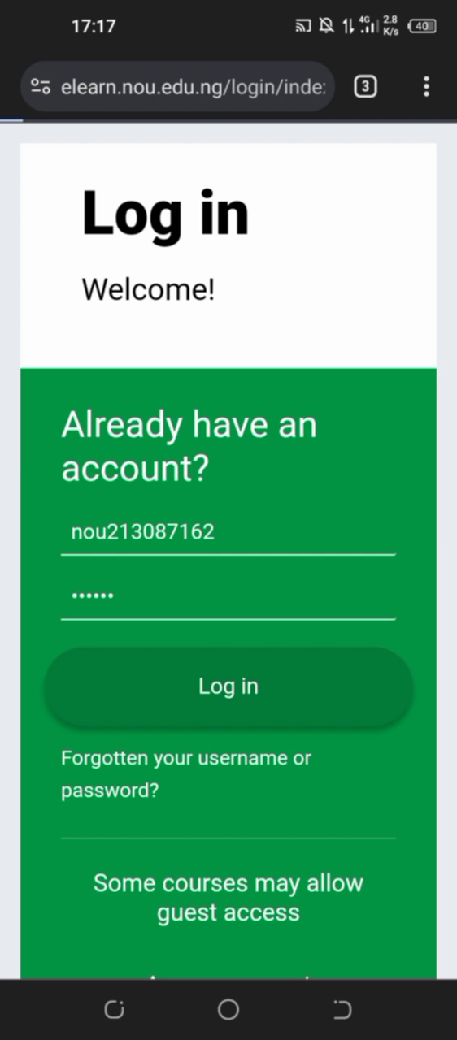
click(227, 687)
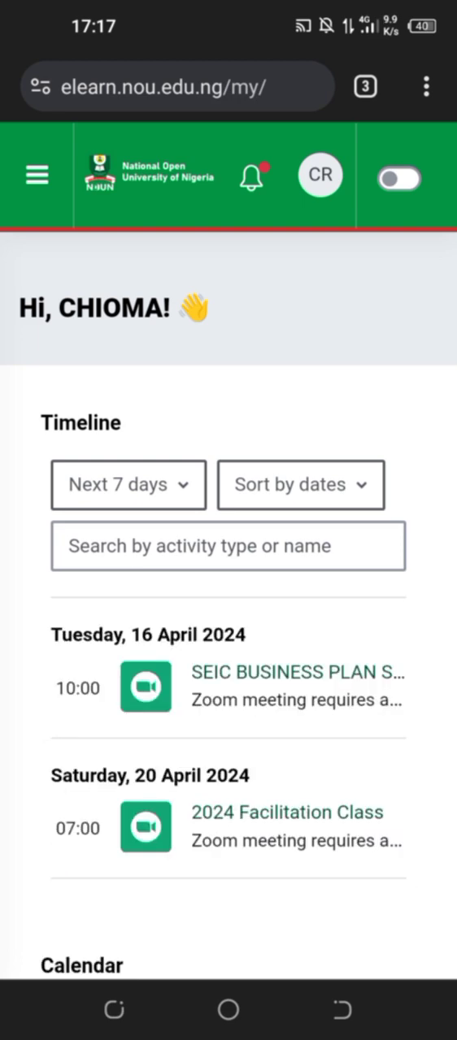
Go to My courses through the side menu to show the Business Creation and Growth card.
click(36, 176)
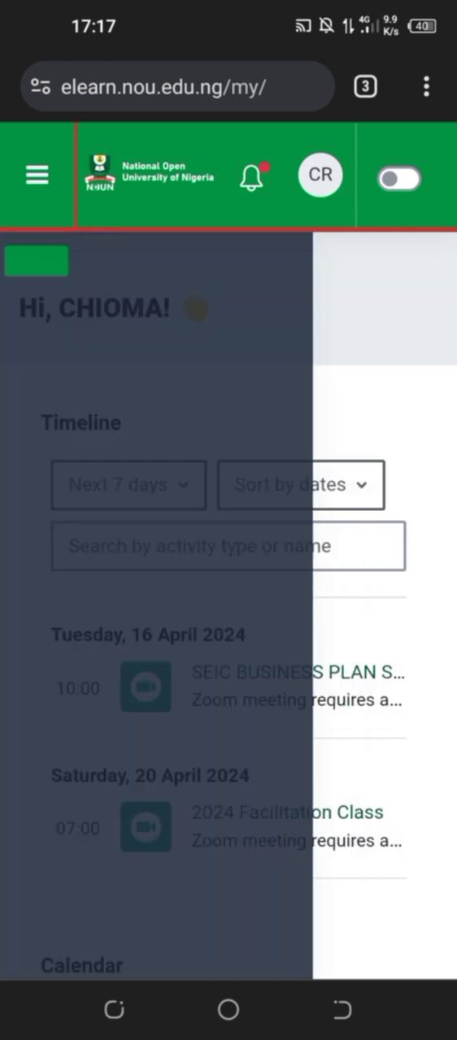
click(31, 175)
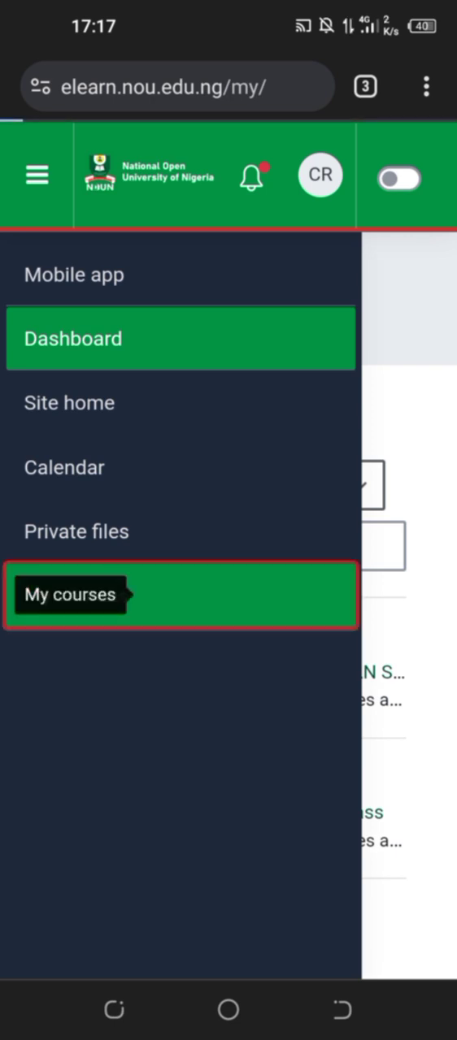
click(67, 594)
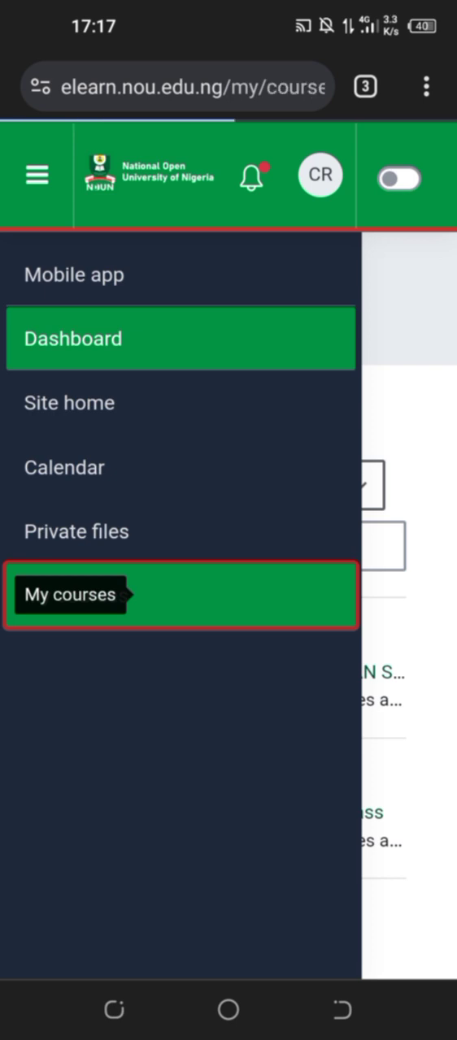
click(70, 595)
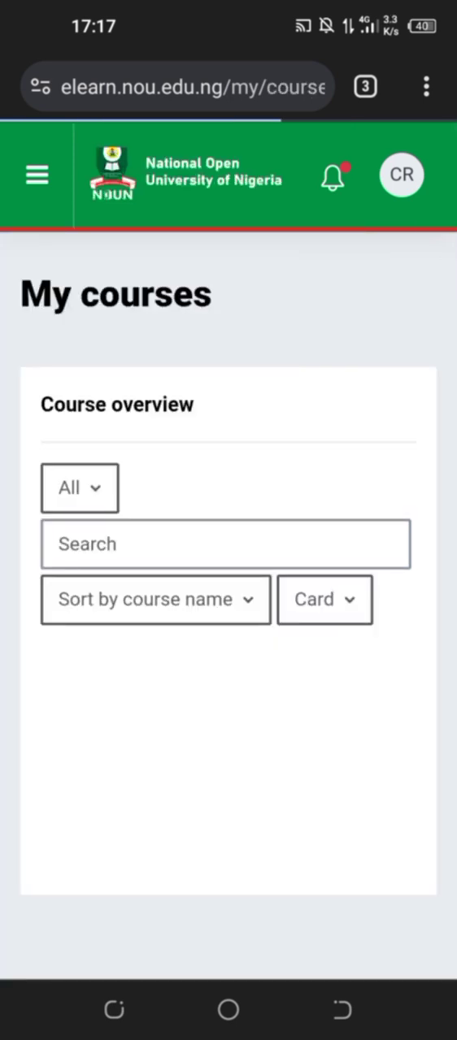
click(34, 175)
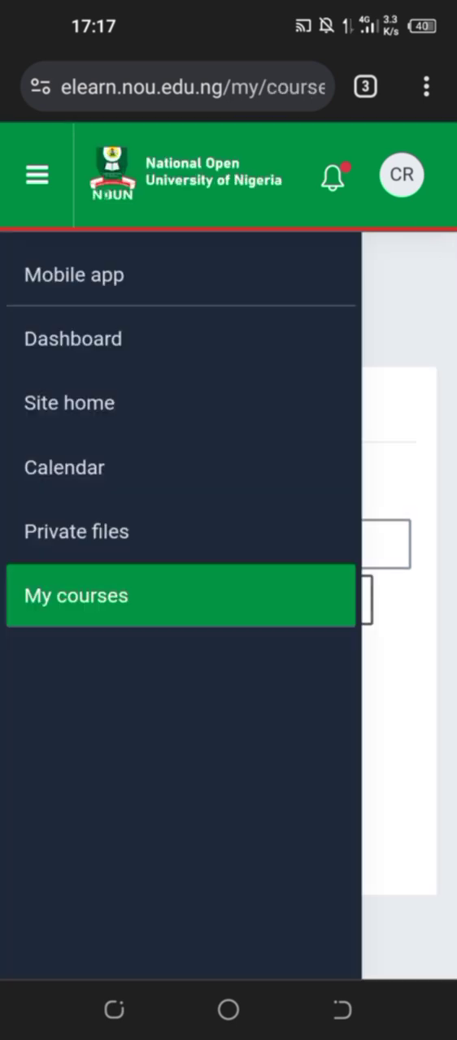
click(76, 596)
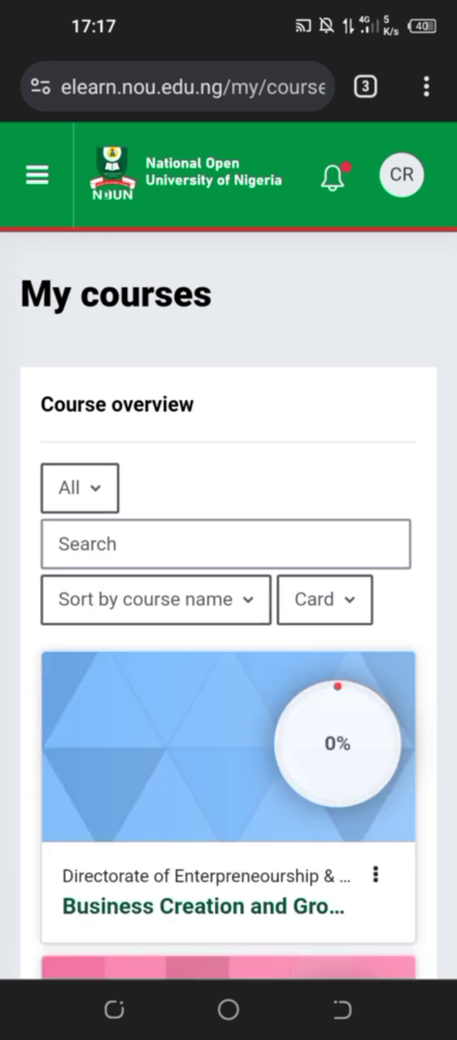
Open the Business Creation and Growth (GST302_241) course from the course cards.
scroll(down, 3)
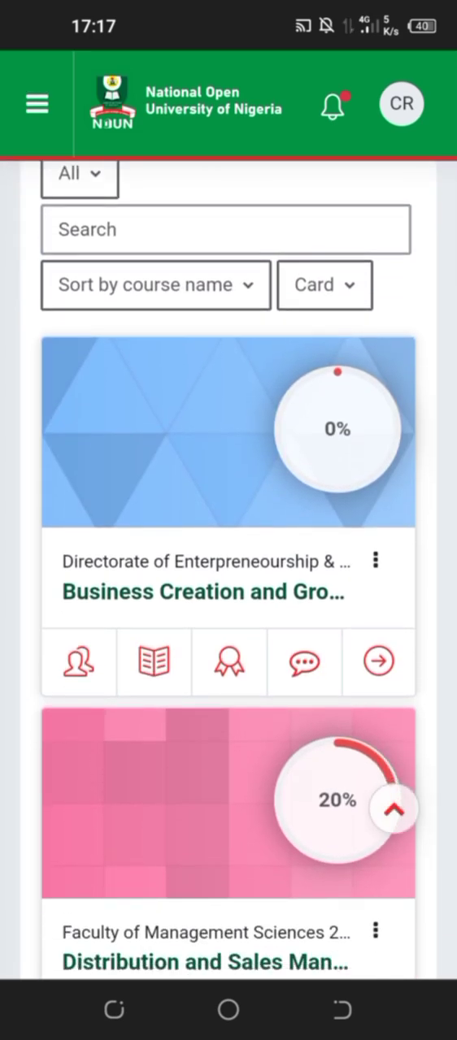
scroll(down, 3)
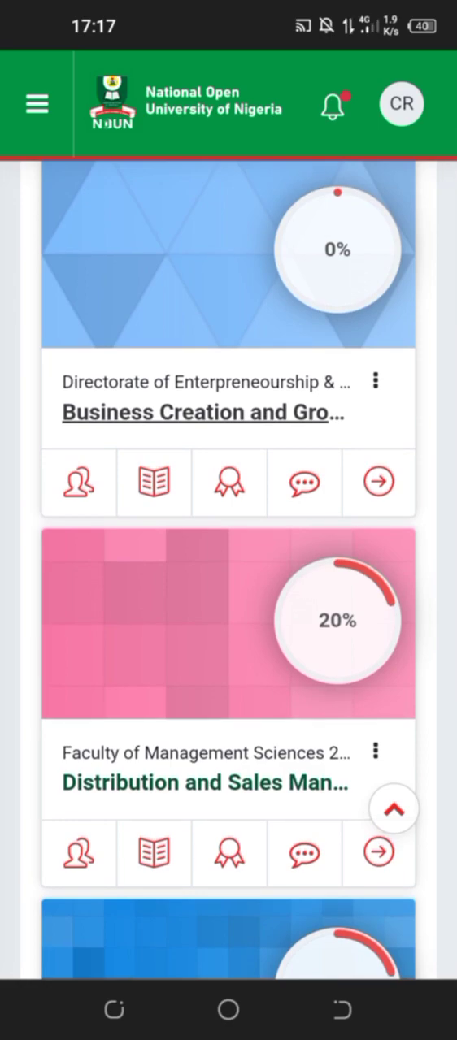
click(153, 482)
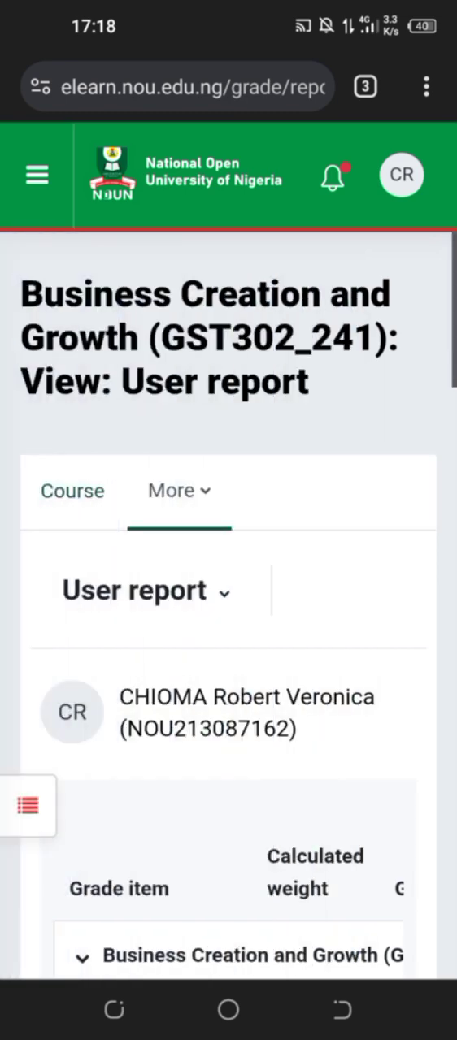
Find and open the North Central Business Plan Upload assignment from the grade report.
scroll(down, 3)
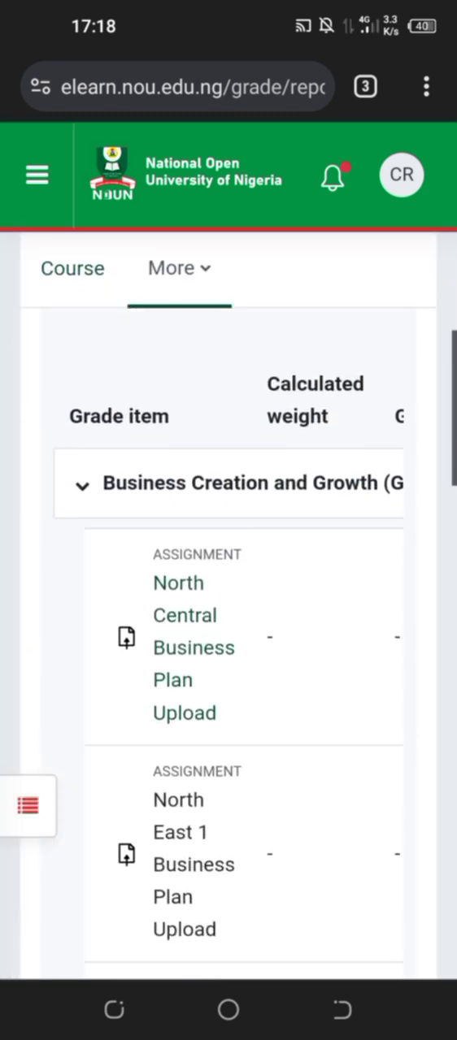
scroll(down, 3)
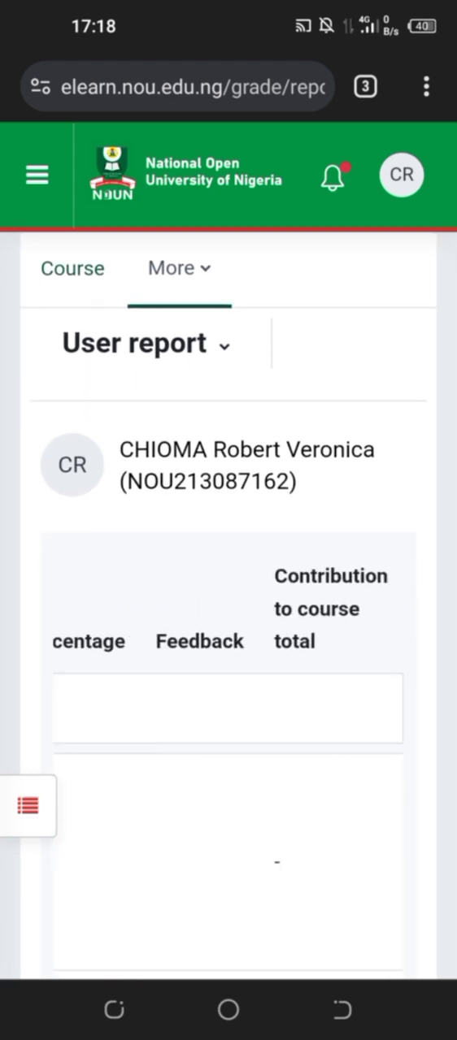
scroll(down, 3)
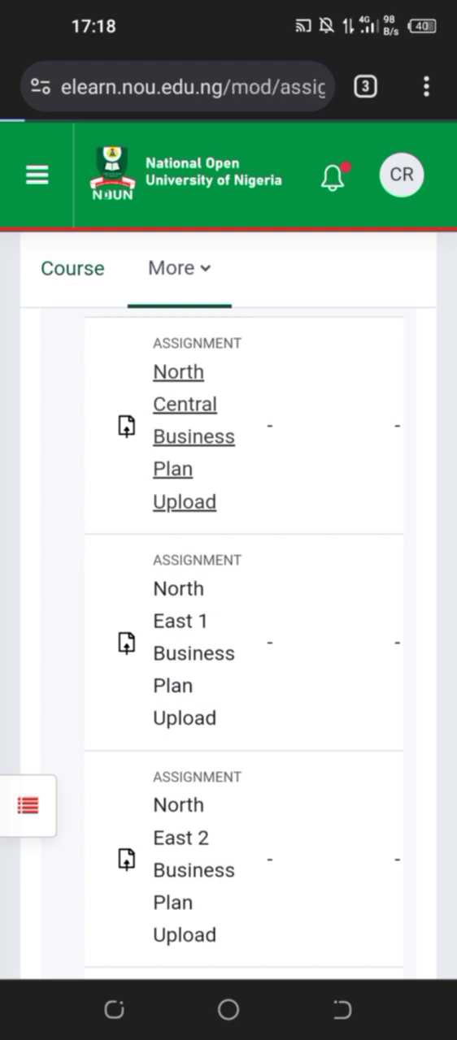
click(185, 437)
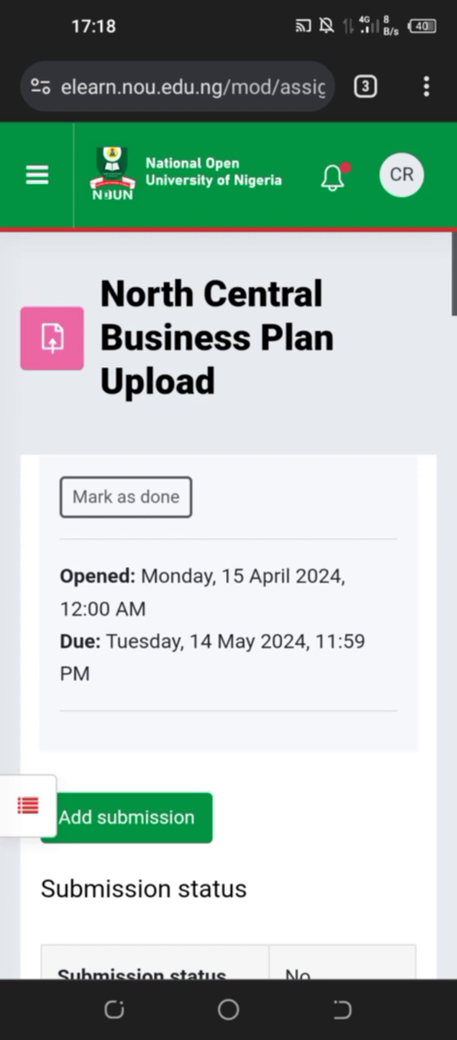
scroll(down, 3)
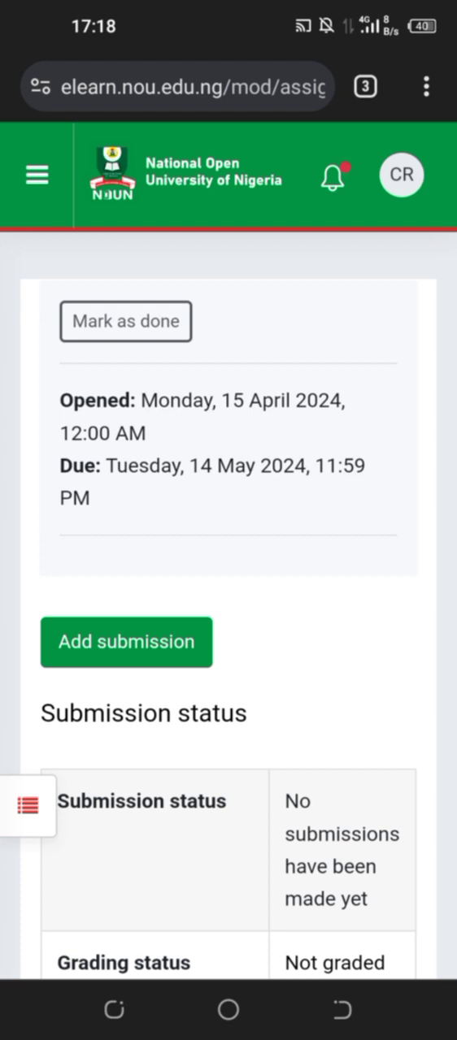
scroll(down, 3)
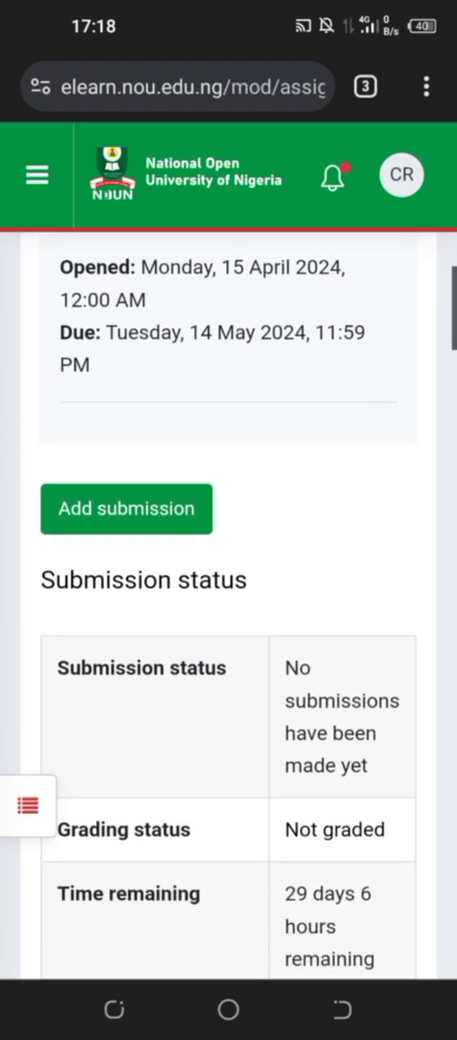
scroll(down, 3)
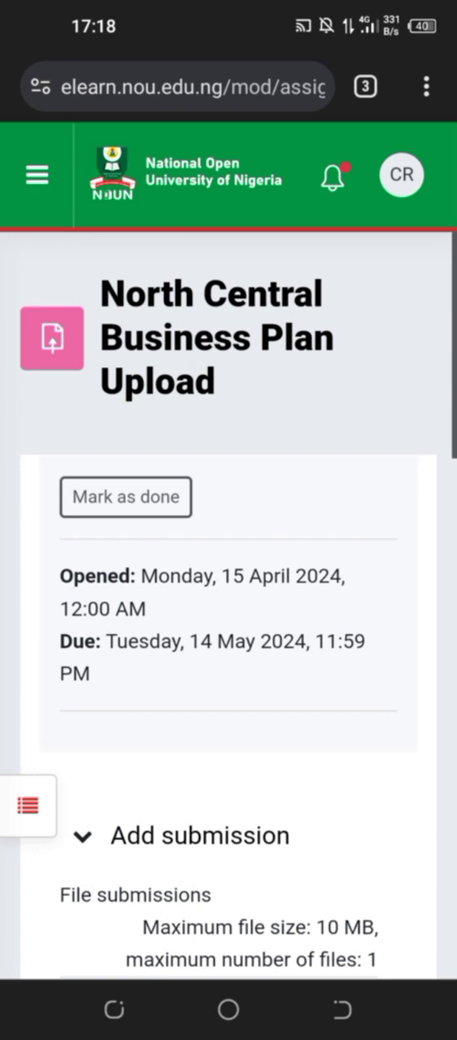
Open the Add file picker in the File submissions area.
scroll(down, 3)
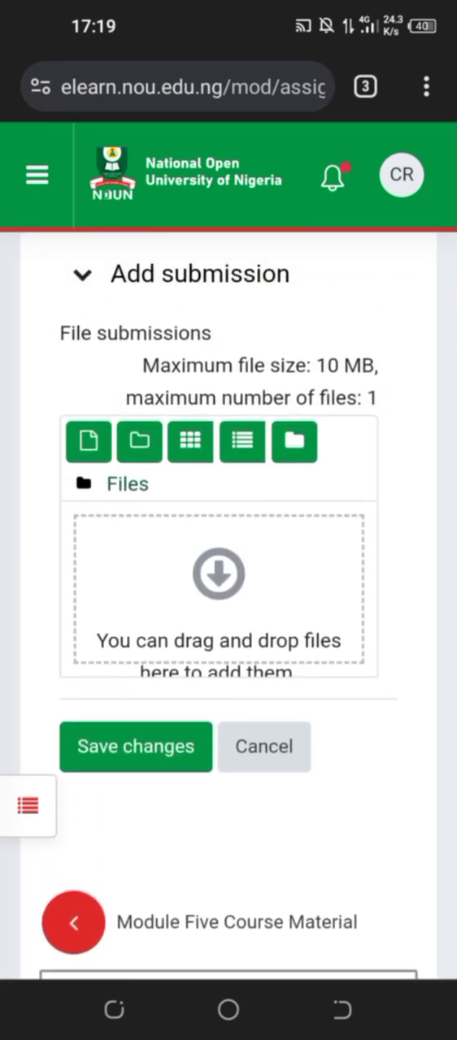
scroll(down, 3)
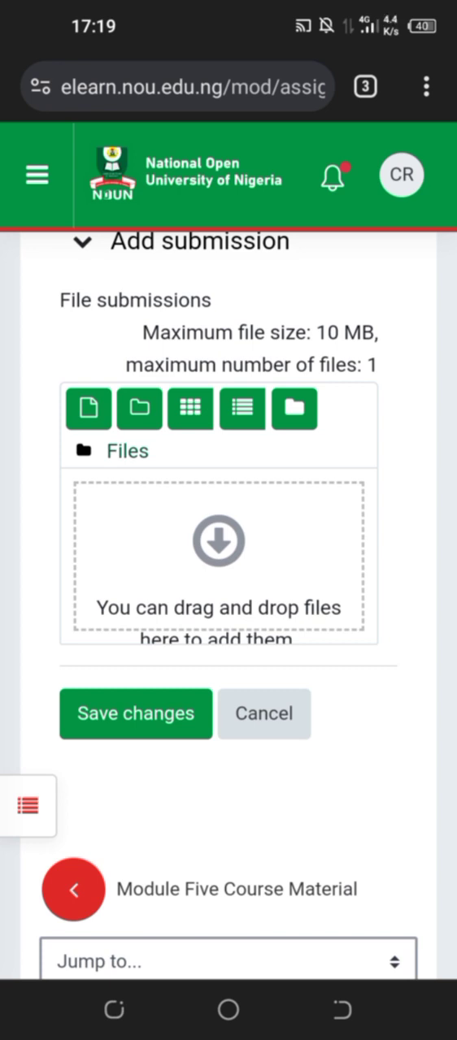
click(87, 407)
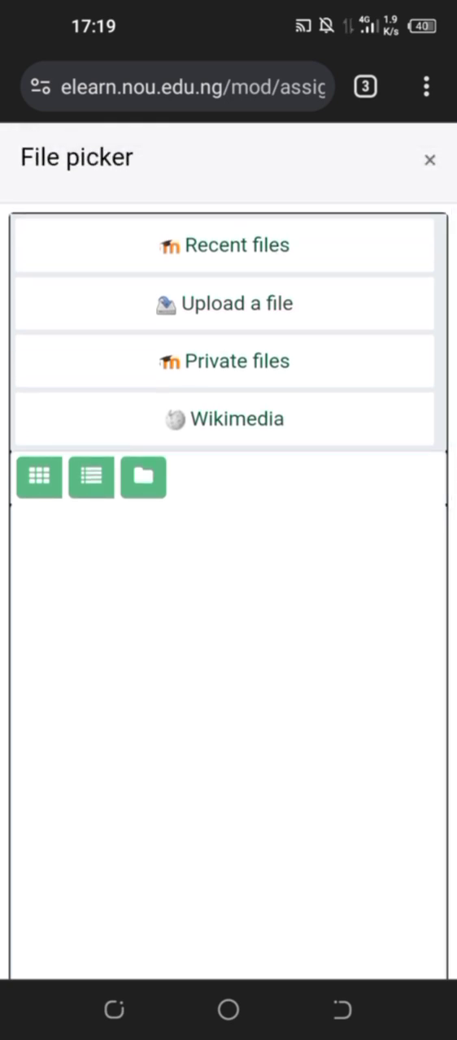
Select Upload a file in the picker and start choosing the attachment.
click(226, 303)
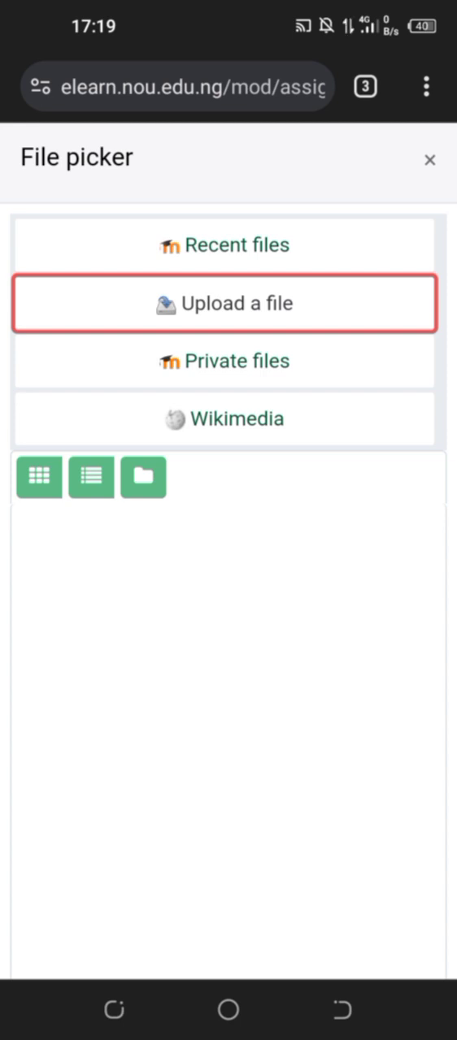
click(227, 303)
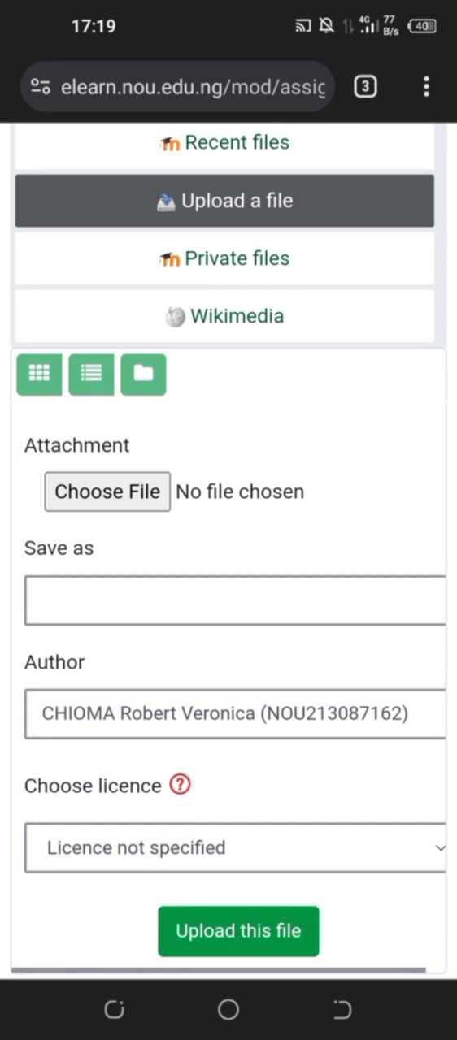
click(106, 491)
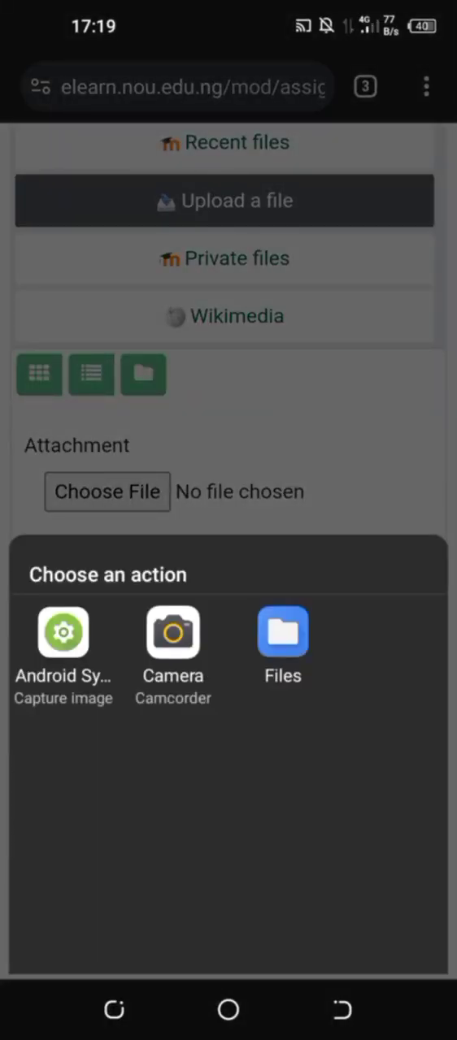
Browse the WhatsApp Documents and Media folders in Files without selecting any file.
click(282, 633)
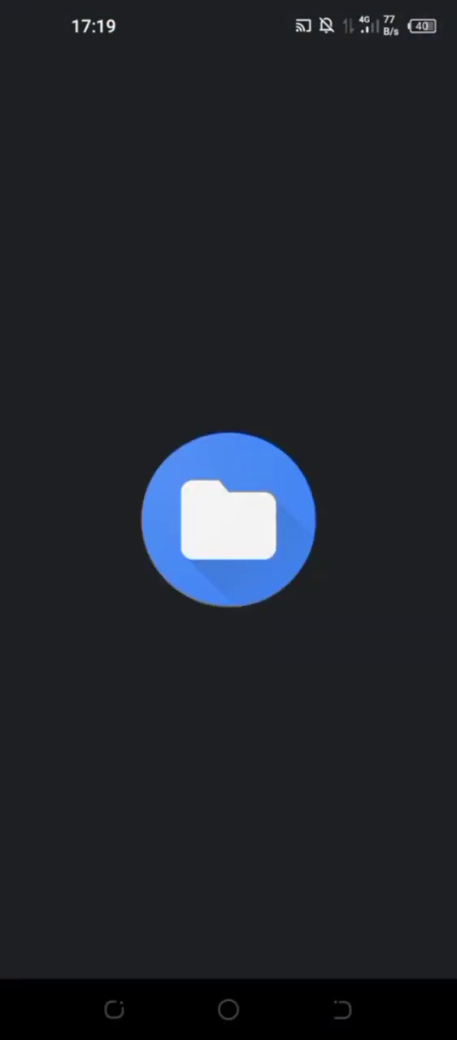
click(229, 518)
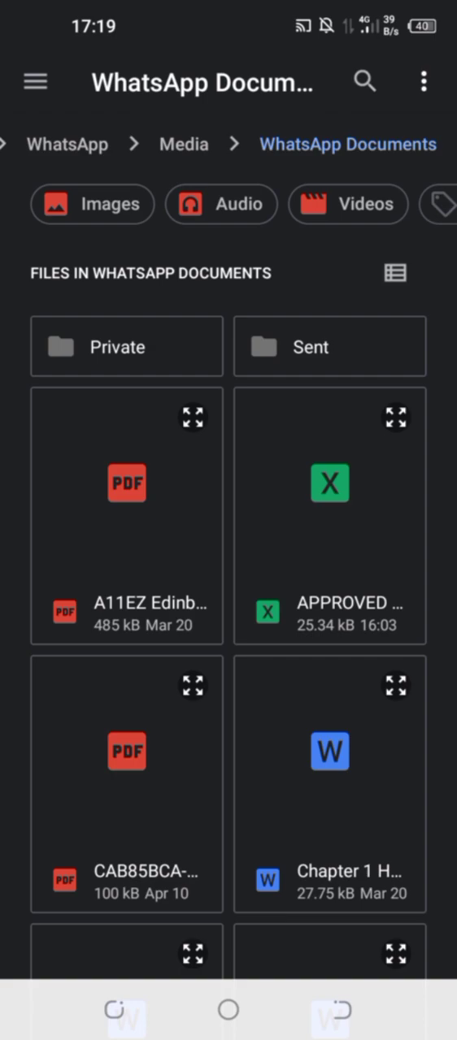
scroll(down, 3)
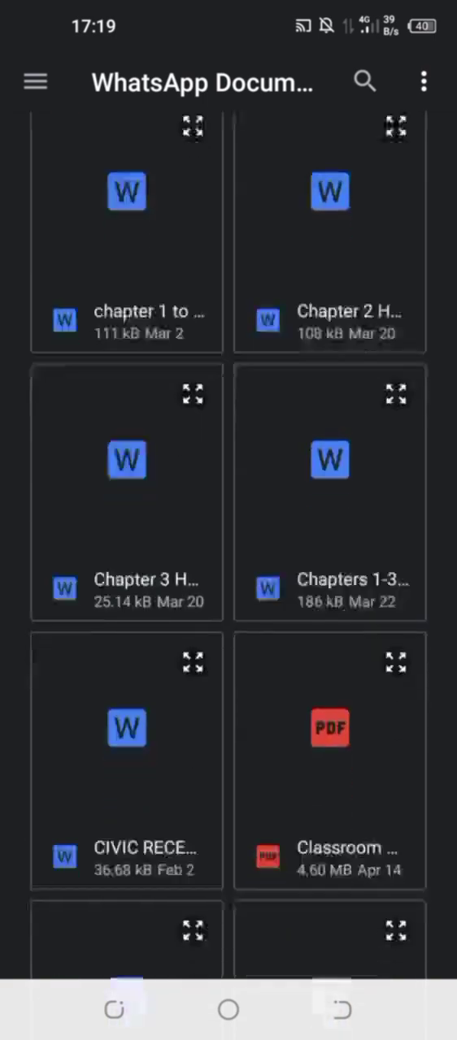
scroll(down, 3)
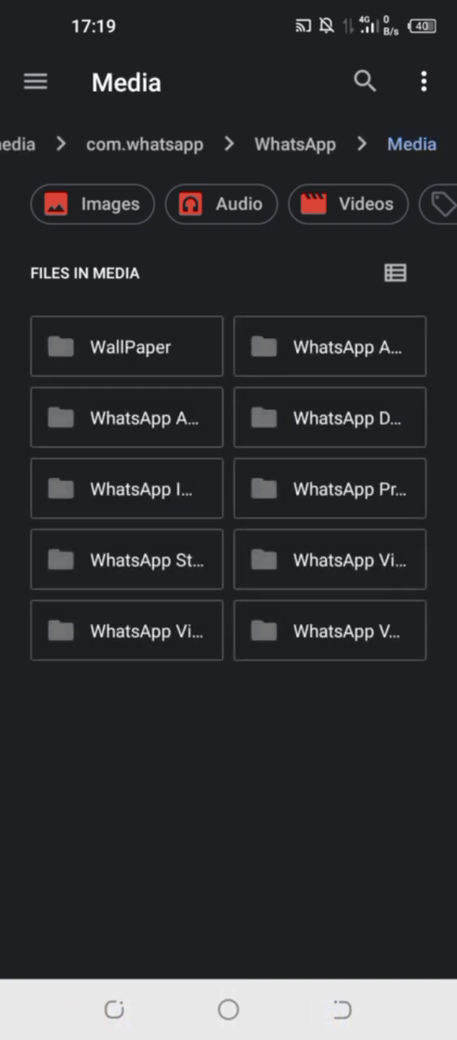
click(295, 144)
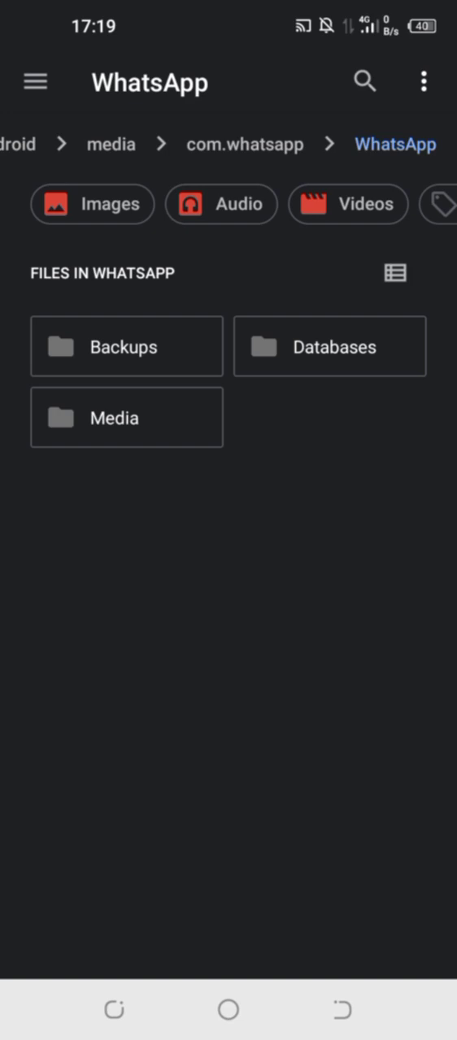
click(126, 418)
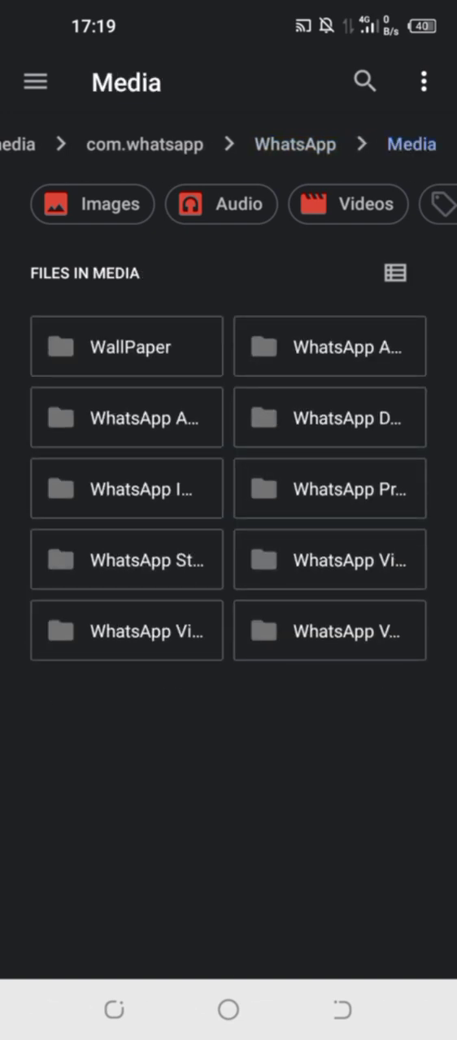
click(329, 417)
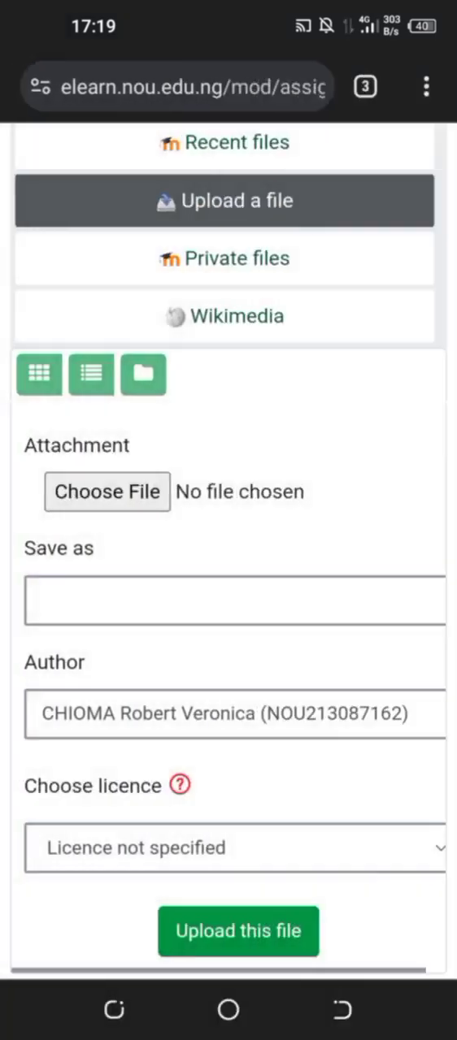
Enter 'Nou' as the Save as name for the uploaded file.
click(234, 599)
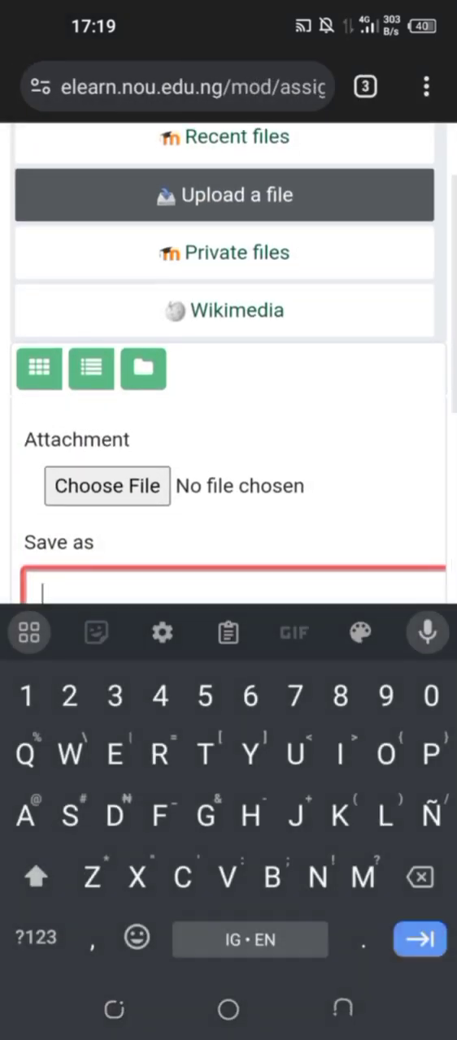
text(Nou)
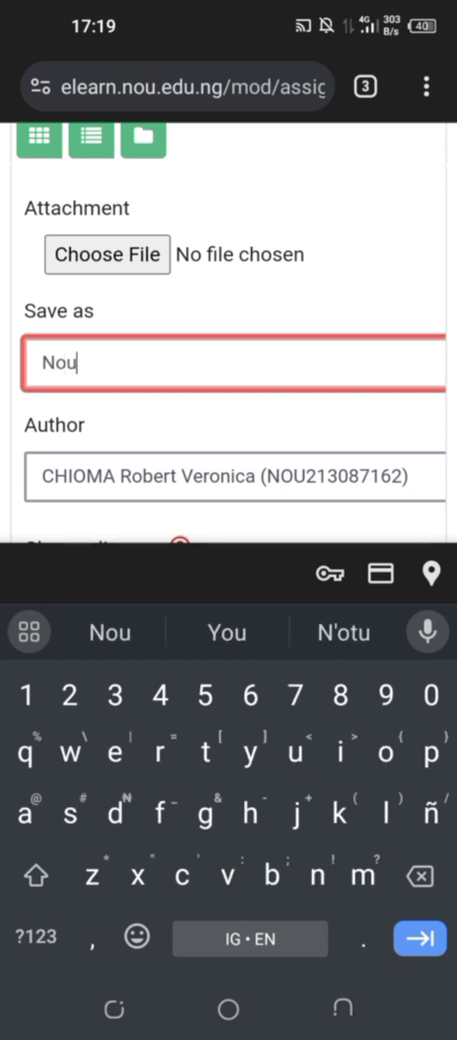
scroll(down, 3)
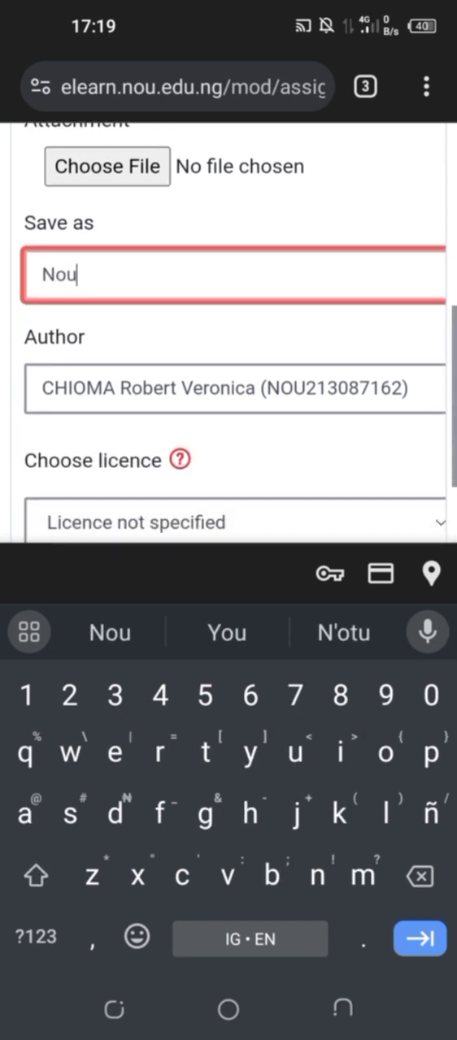